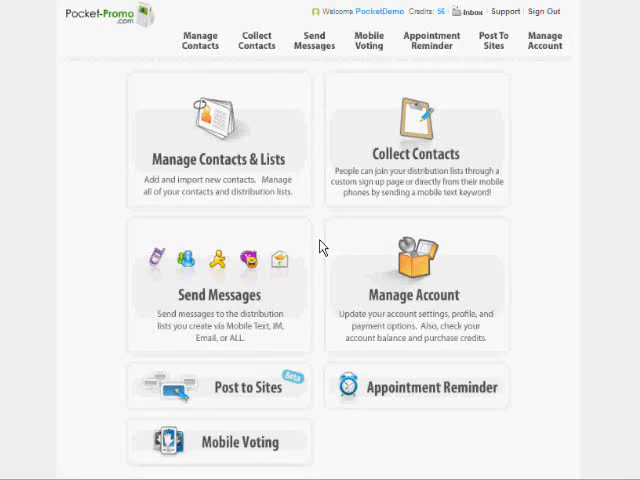
pyautogui.moveTo(360, 345)
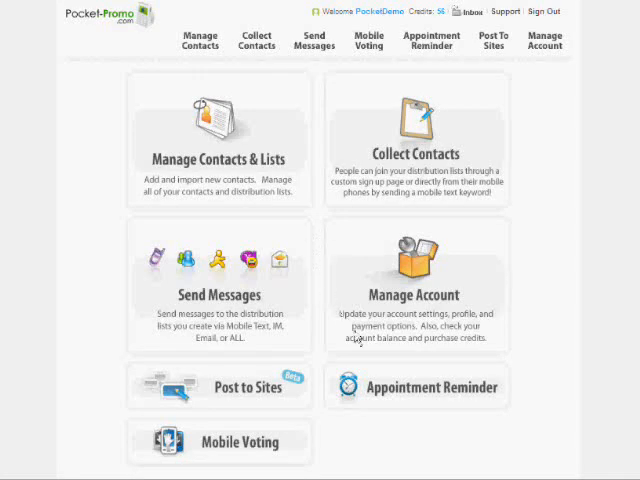
pyautogui.moveTo(418, 398)
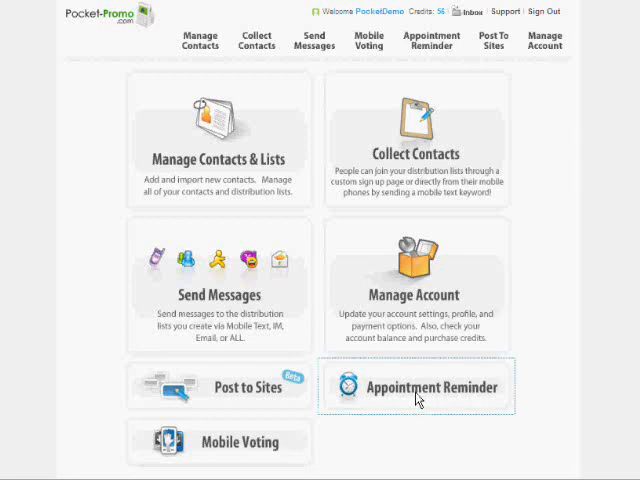
# - Open the Appointment Reminder via Mobile Text page from the dashboard tile
pyautogui.click(417, 387)
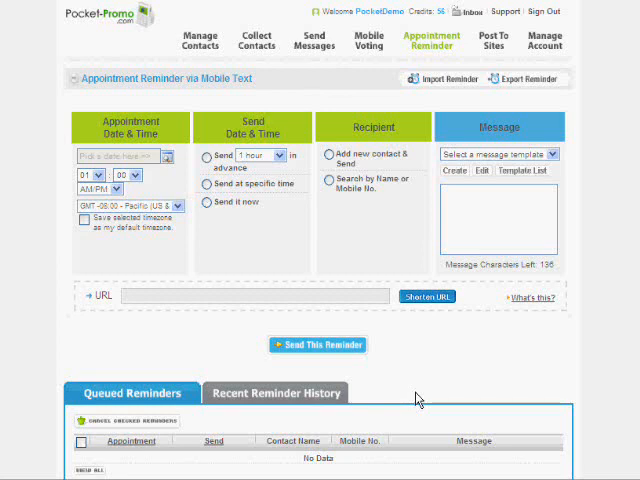
pyautogui.moveTo(427, 170)
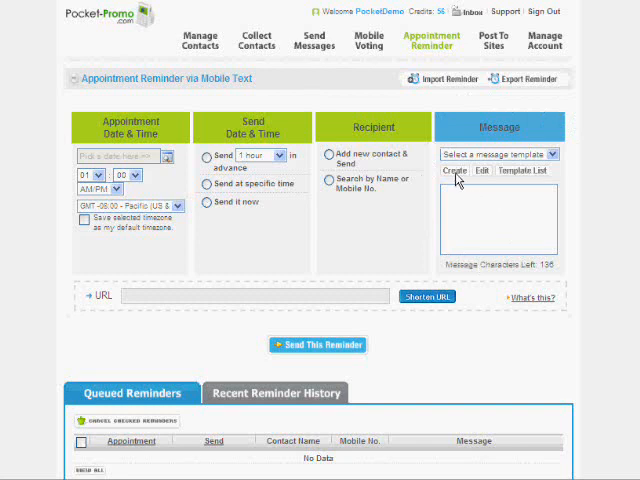
# - Start a new message template described as 'Appt Reminder'
pyautogui.click(454, 170)
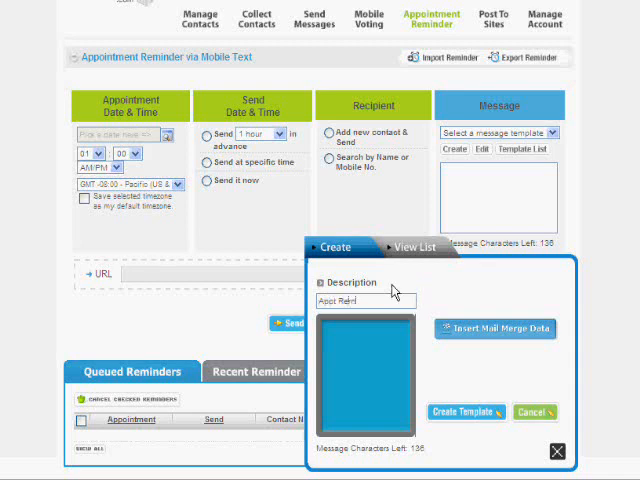
pyautogui.write('Appt Reminder')
pyautogui.click(365, 375)
pyautogui.write('Dear')
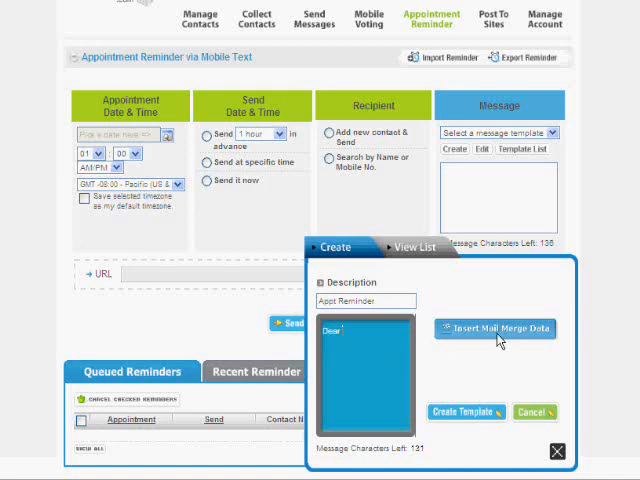
# - Compose 'Dear [$FirstName]; Reminder: [$Appointment] Plz call 987-2420 if u need 2 change.'
pyautogui.click(495, 329)
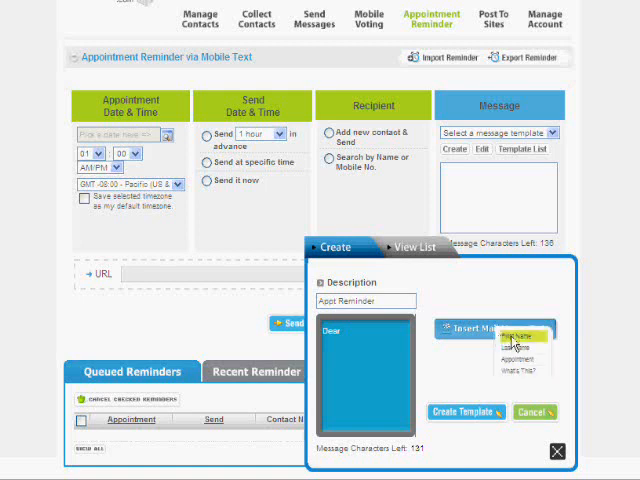
pyautogui.click(515, 336)
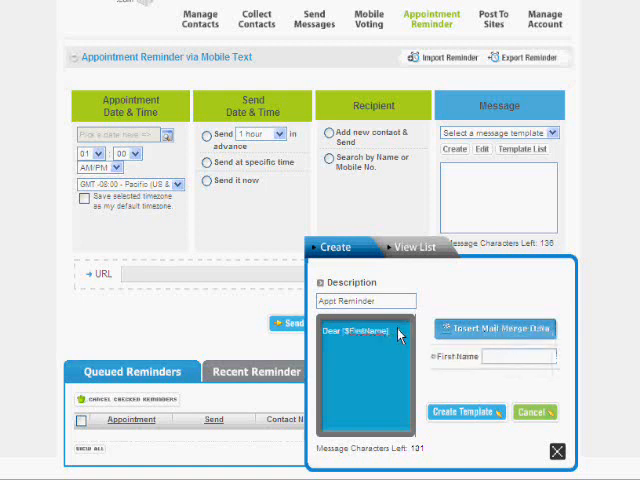
pyautogui.write('Reminder:')
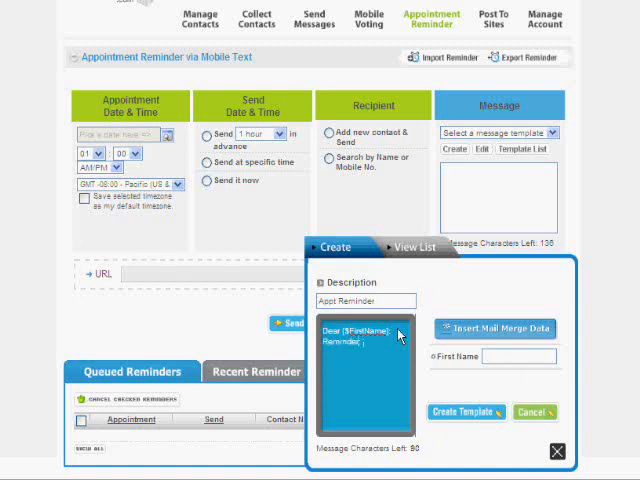
pyautogui.click(490, 328)
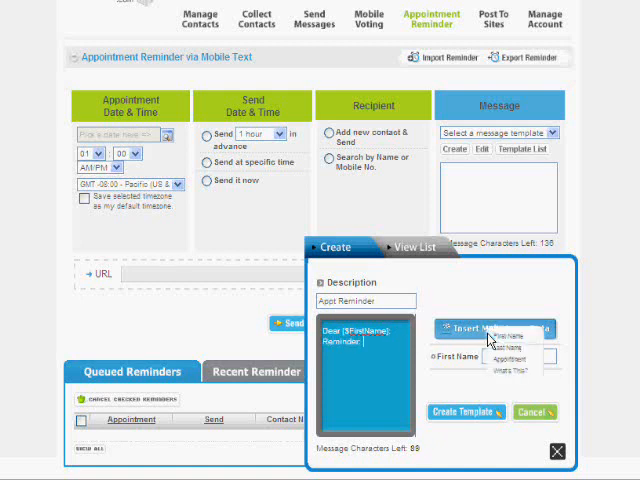
pyautogui.click(527, 358)
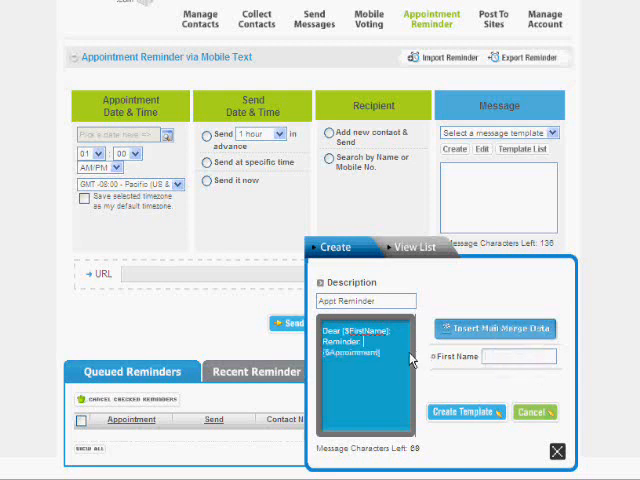
pyautogui.write('PN')
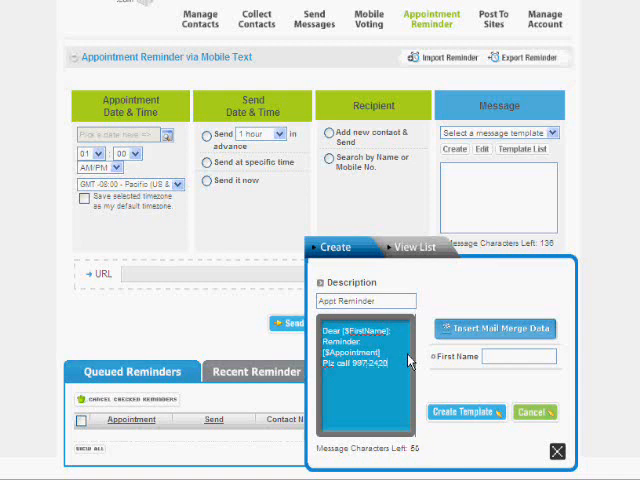
pyautogui.write('#')
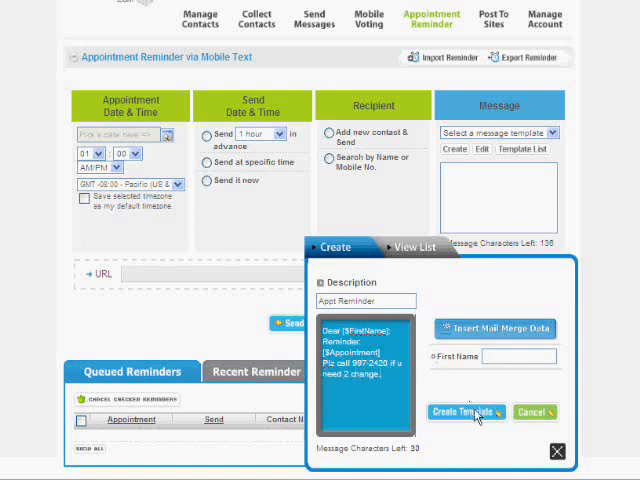
# - Save the 'Appt Reminder' template so it loads as the reminder message
pyautogui.click(485, 413)
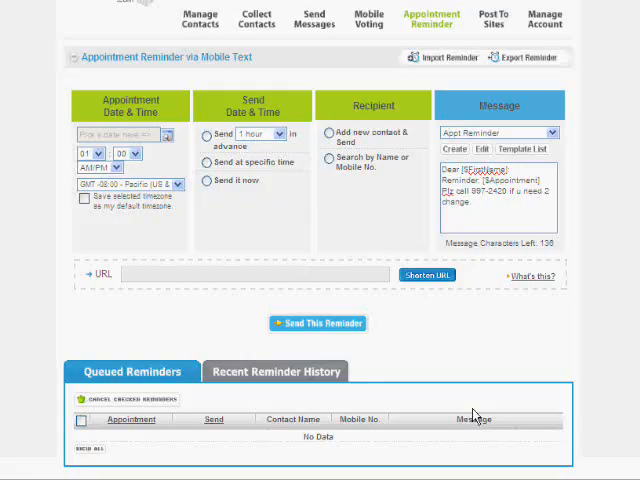
pyautogui.moveTo(140, 219)
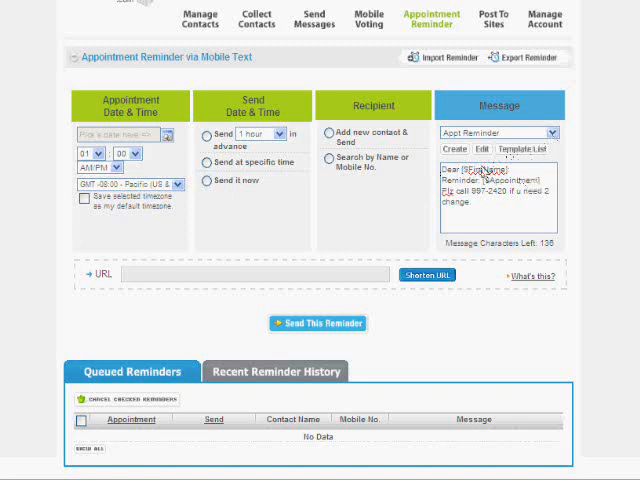
pyautogui.moveTo(535, 192)
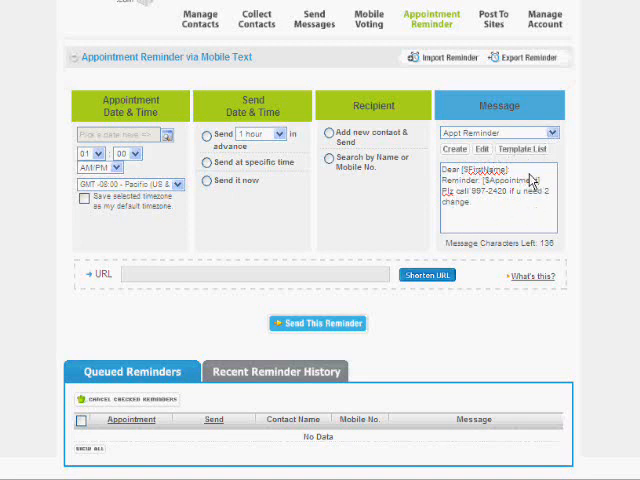